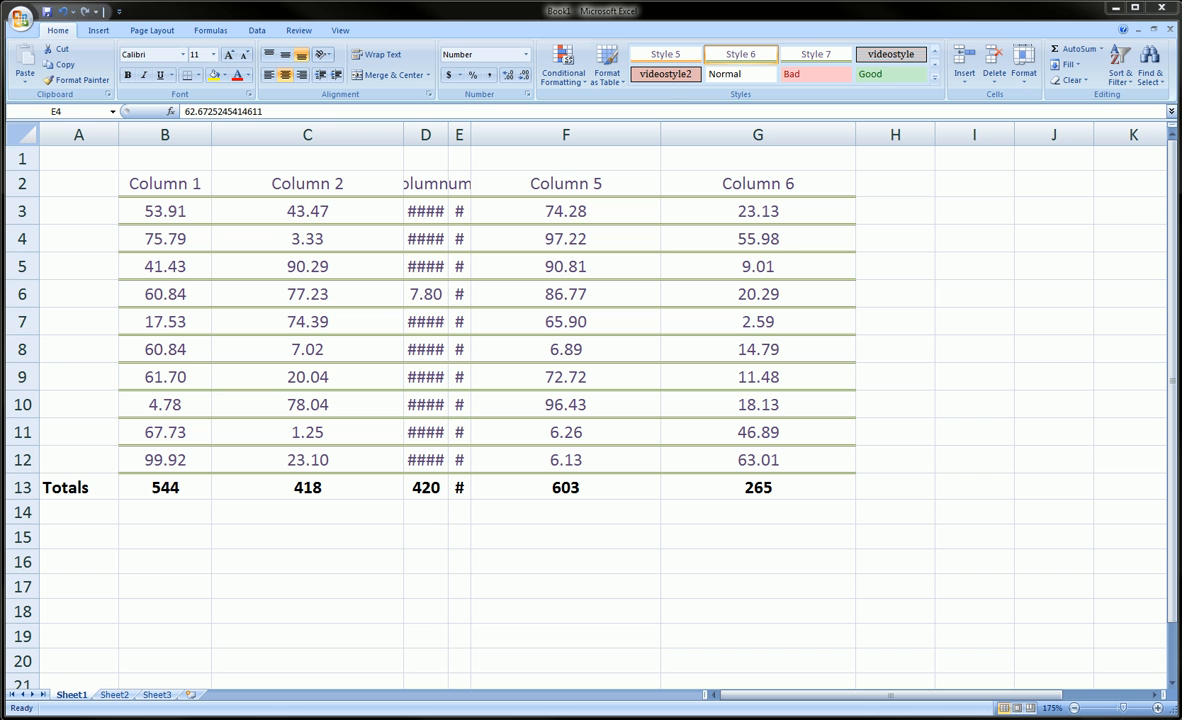
Step: Widen column B slightly so the Column 1 and Column 2 data show wider
left_click(459, 238)
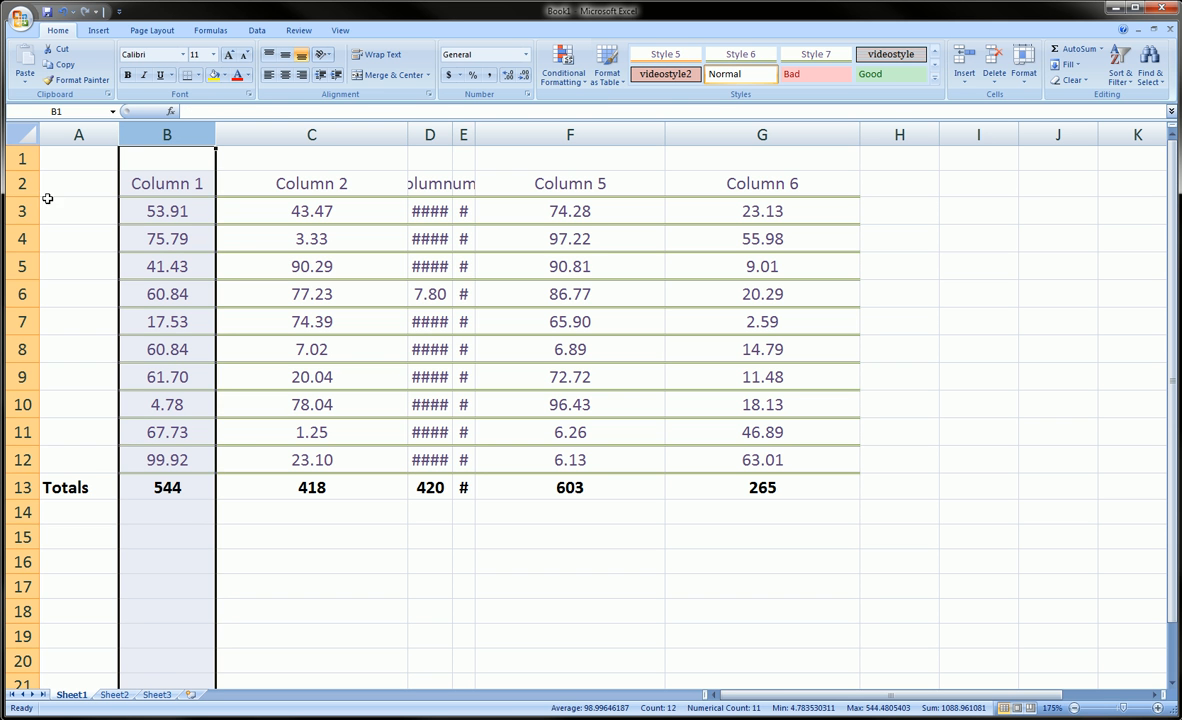
mouse_move(23, 194)
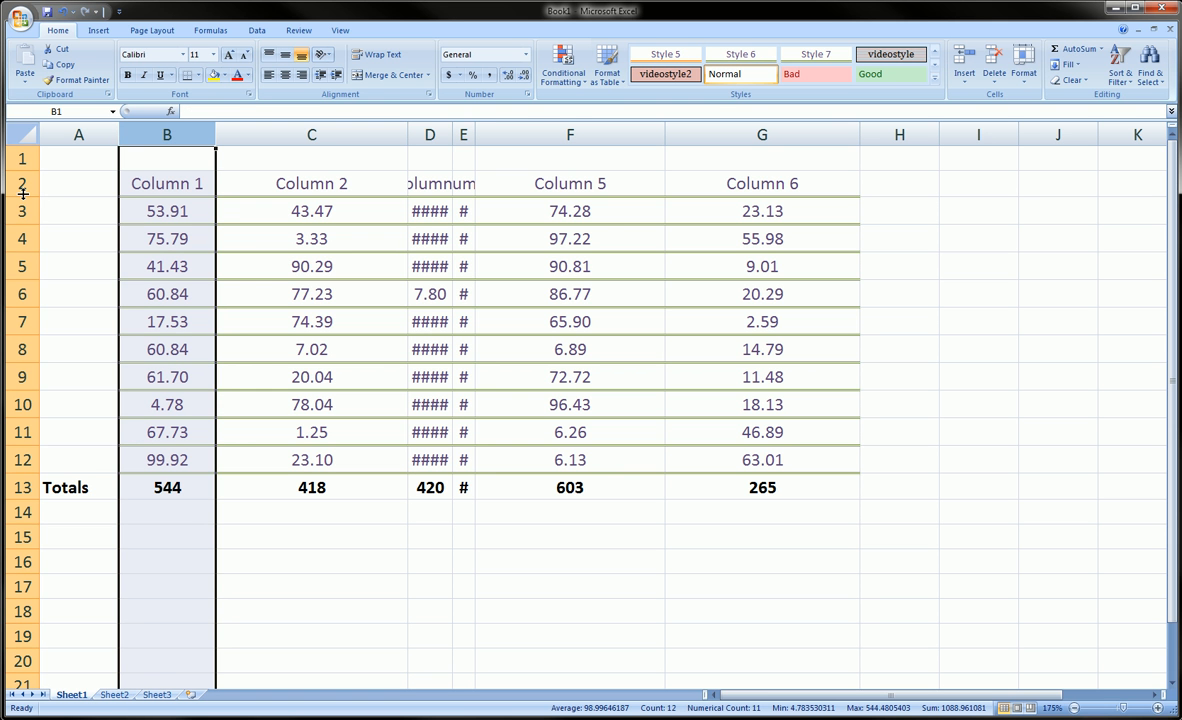
mouse_move(219, 134)
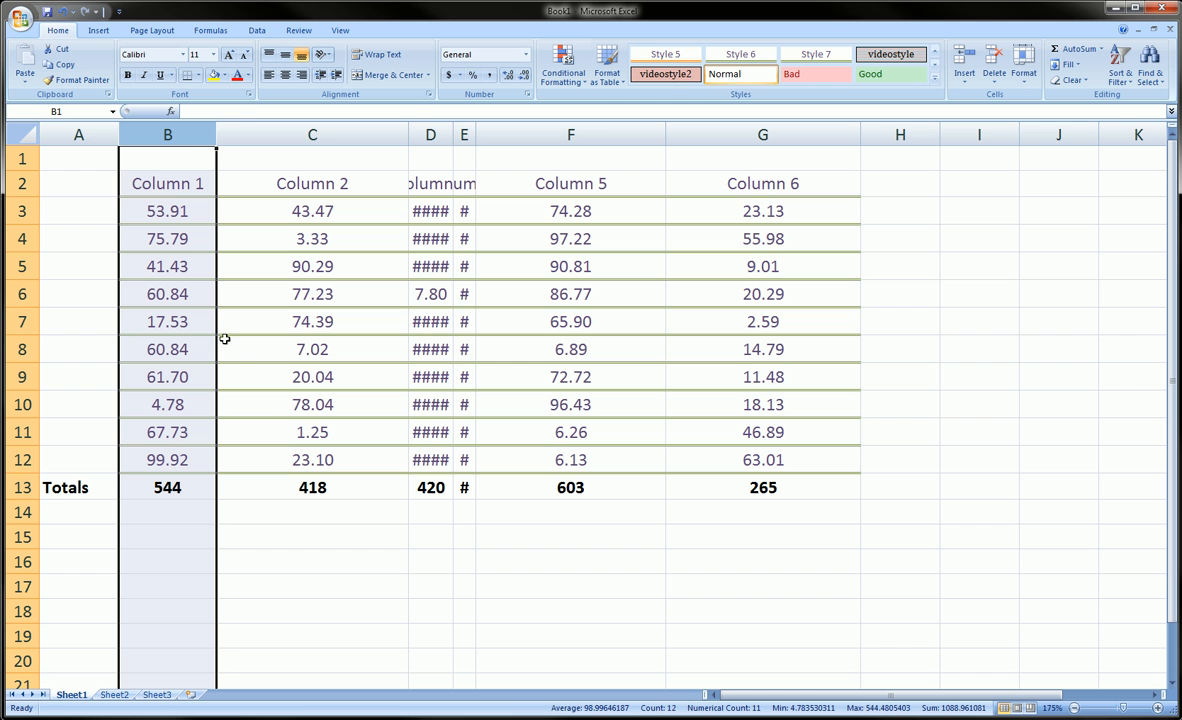
left_click(570, 404)
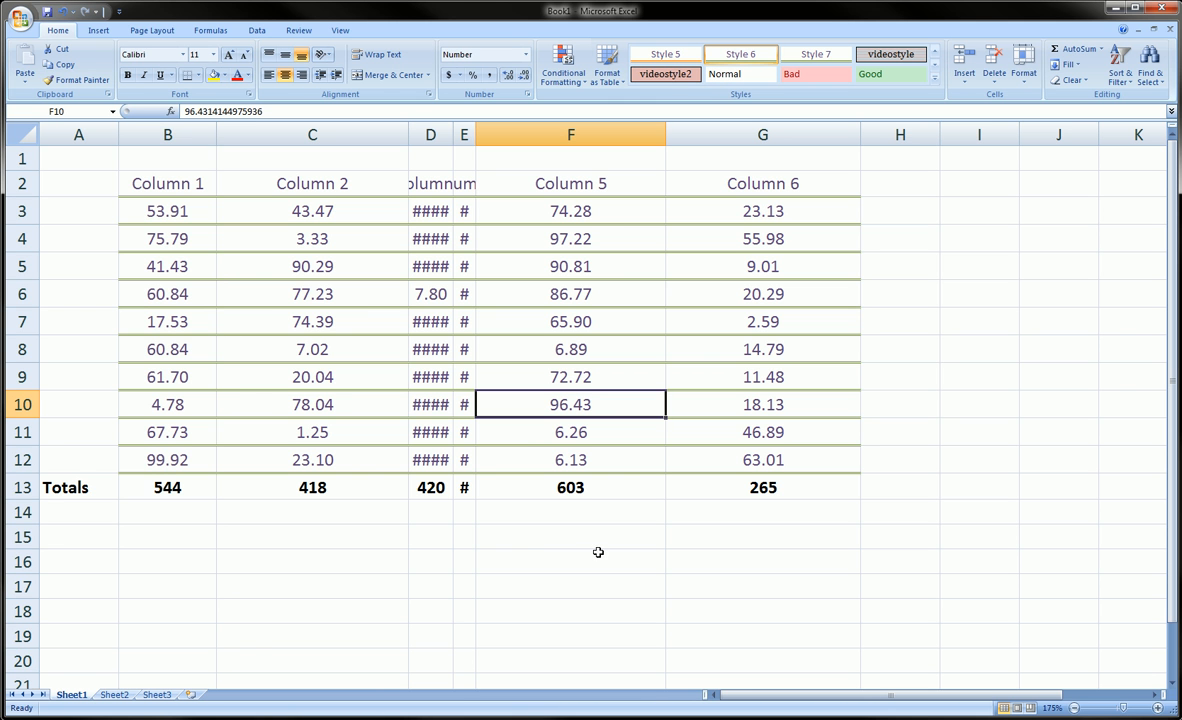
mouse_move(373, 487)
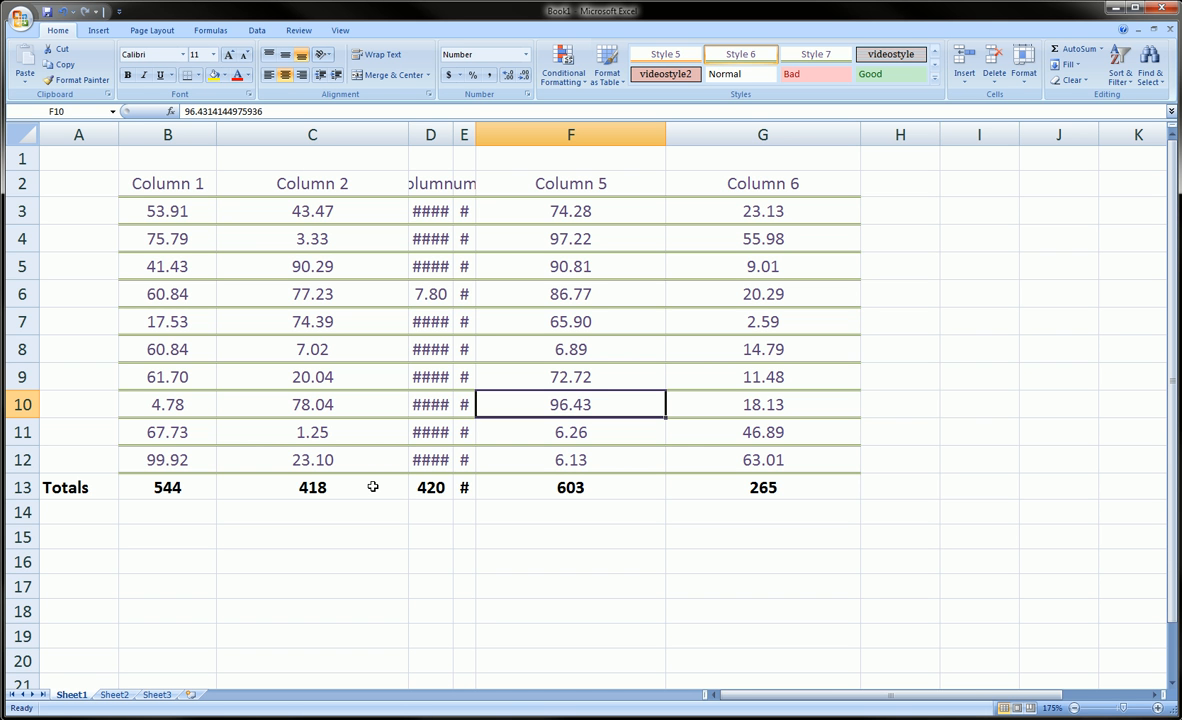
mouse_move(215, 175)
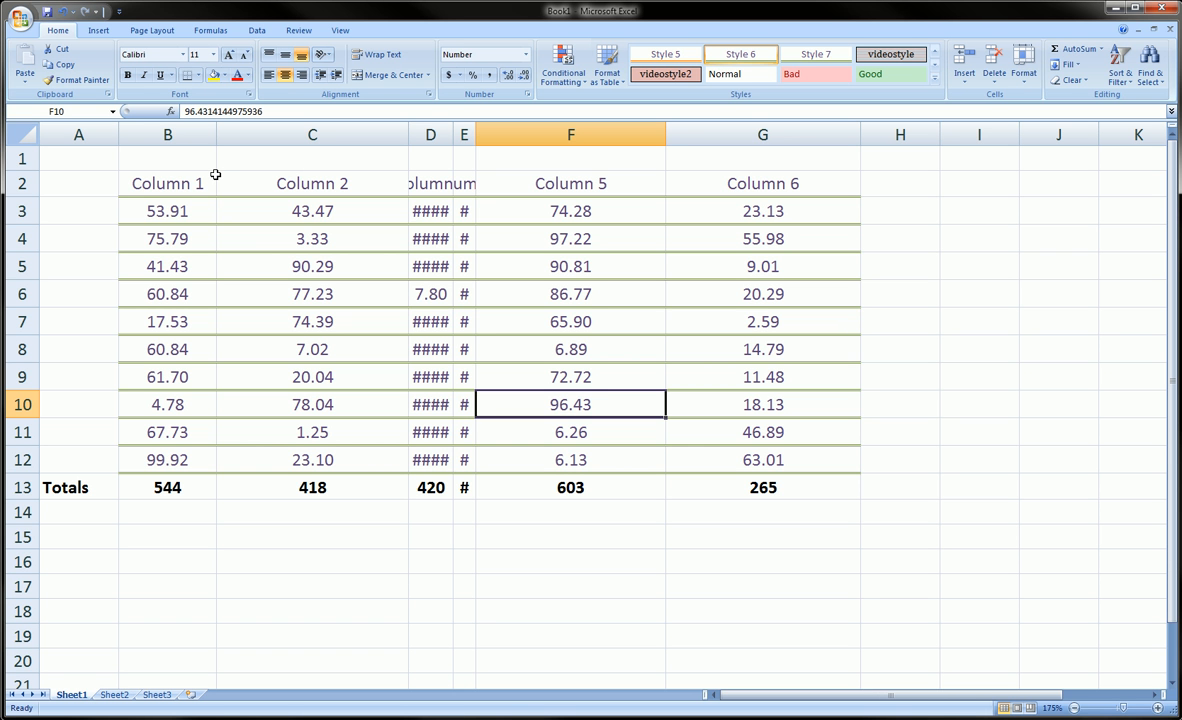
mouse_move(193, 174)
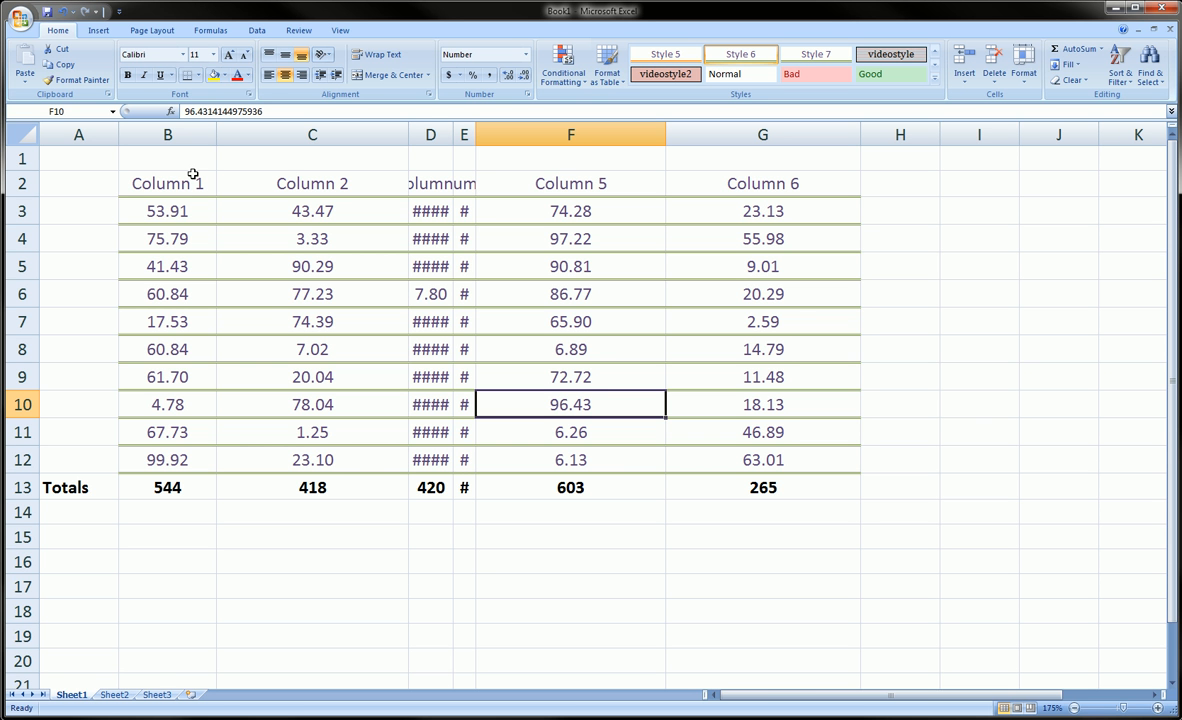
mouse_move(229, 204)
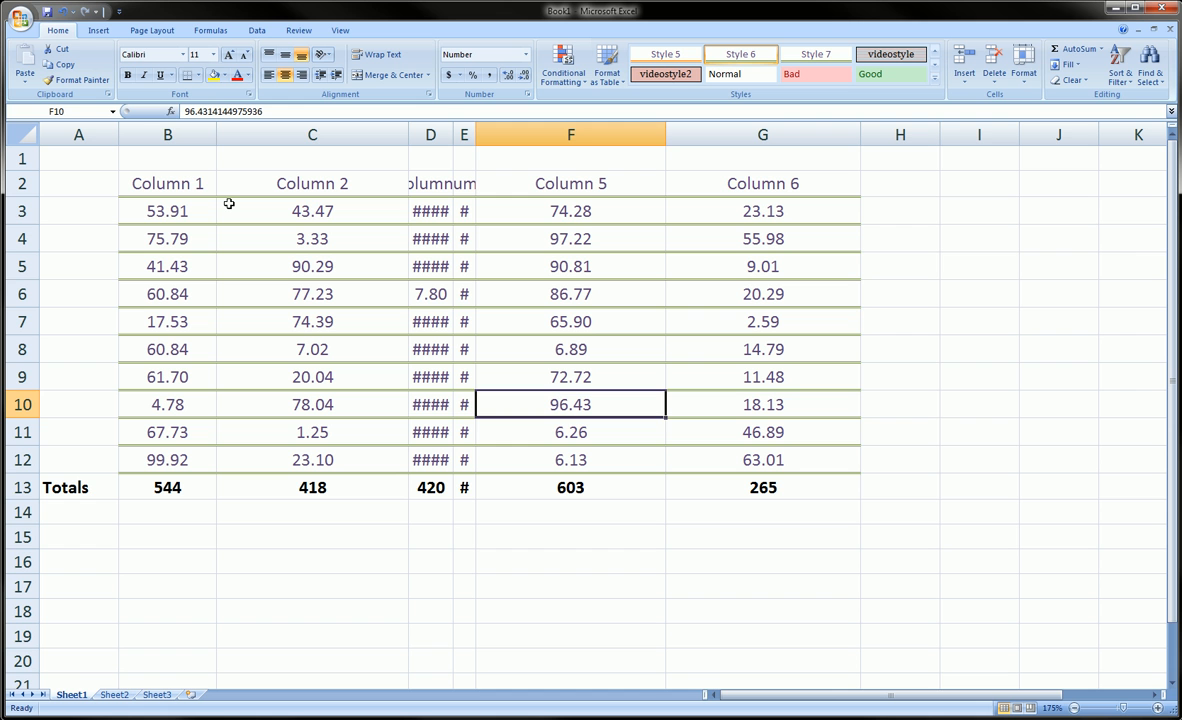
left_click(312, 211)
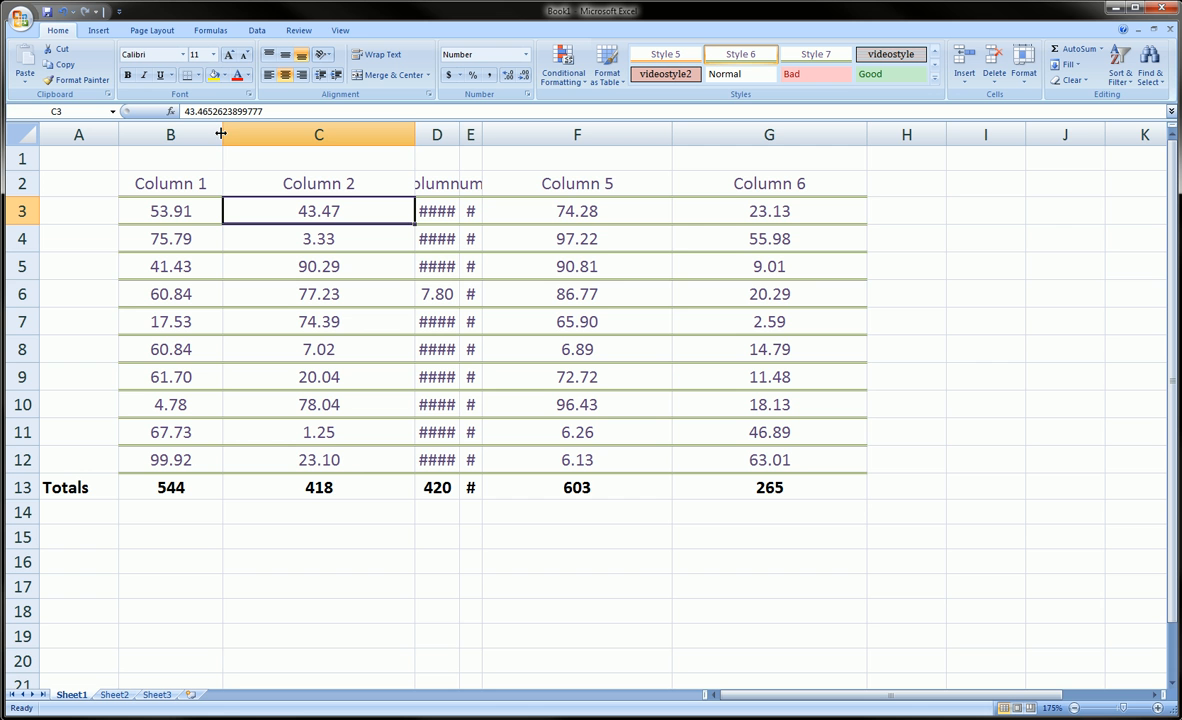
left_click_drag(222, 134, 233, 134)
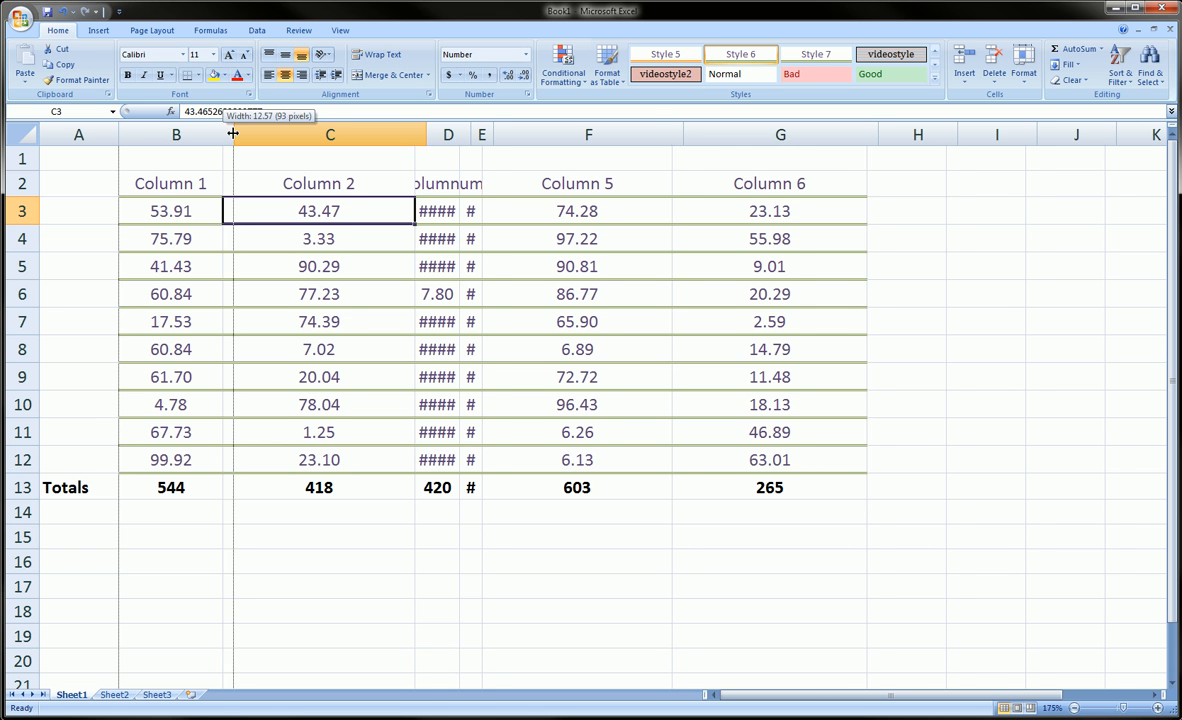
left_click_drag(231, 134, 220, 134)
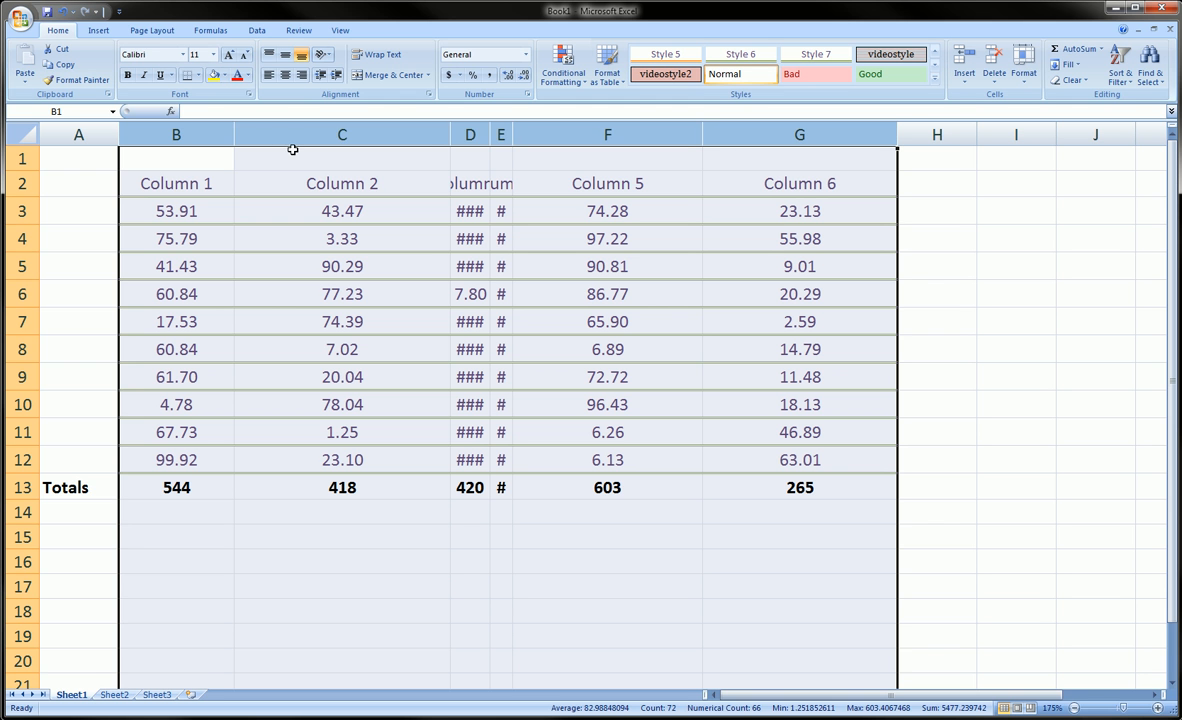
Step: Resize columns B–G to one shared width so Column 3 and Column 4 values are readable
left_click_drag(233, 134, 220, 134)
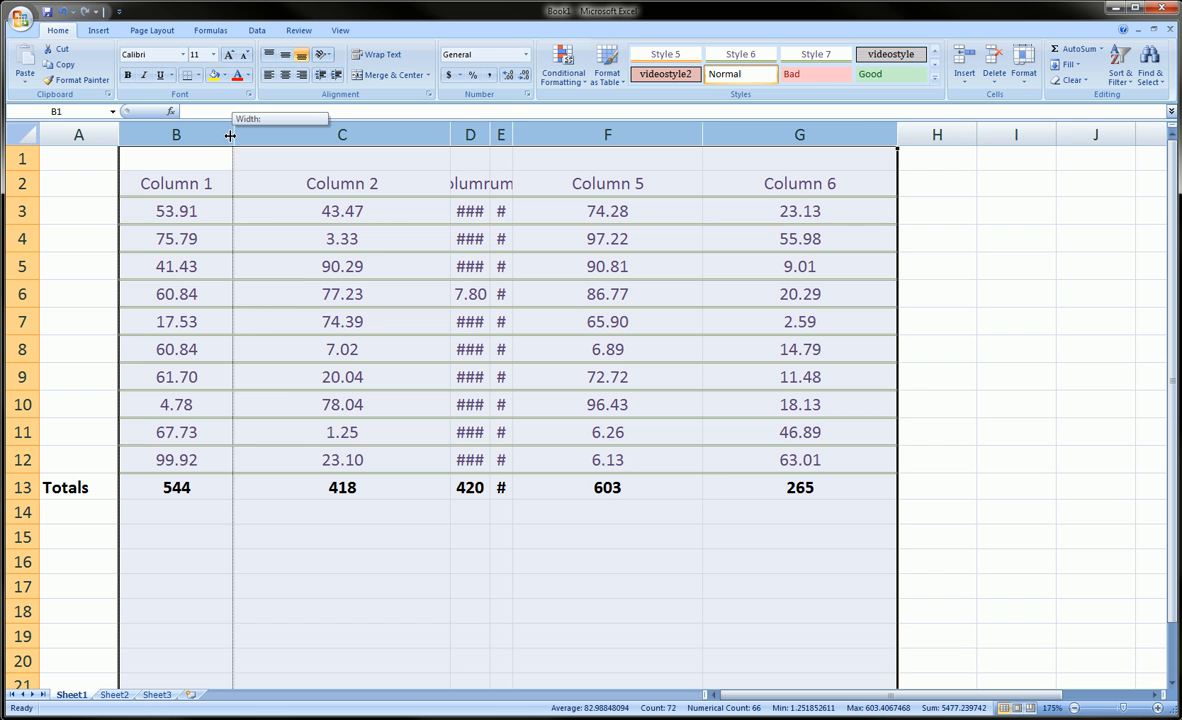
left_click_drag(230, 134, 225, 134)
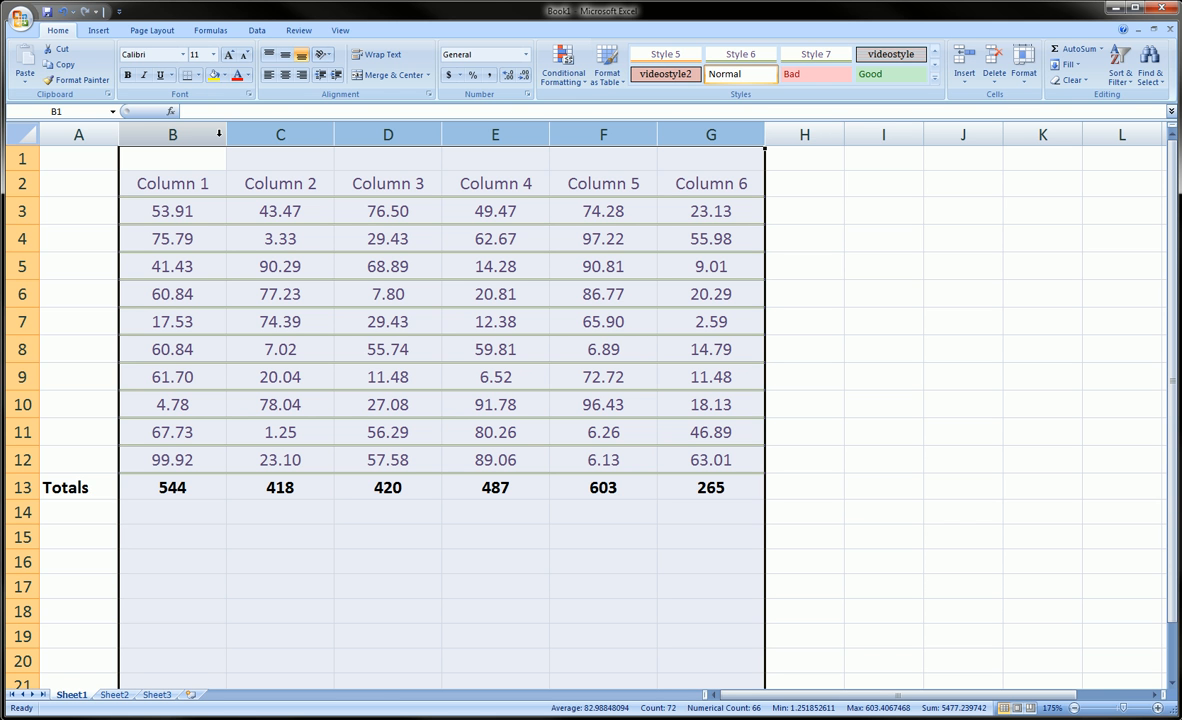
mouse_move(226, 134)
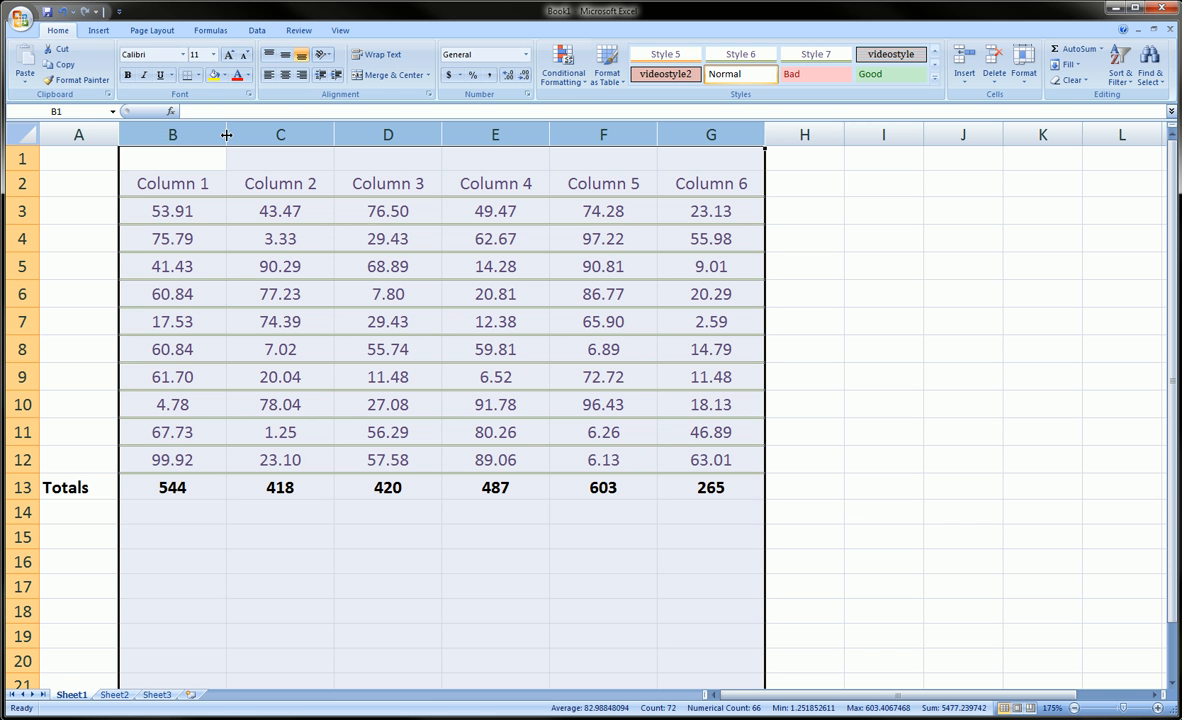
left_click(280, 134)
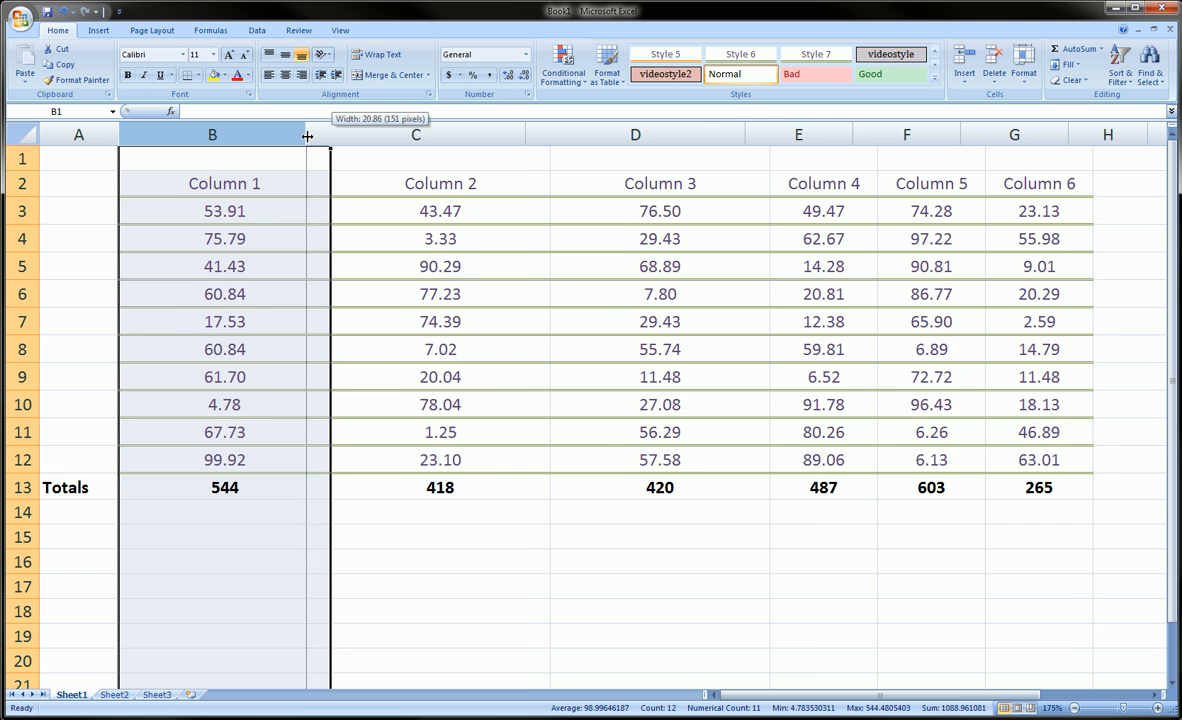
left_click_drag(307, 134, 332, 134)
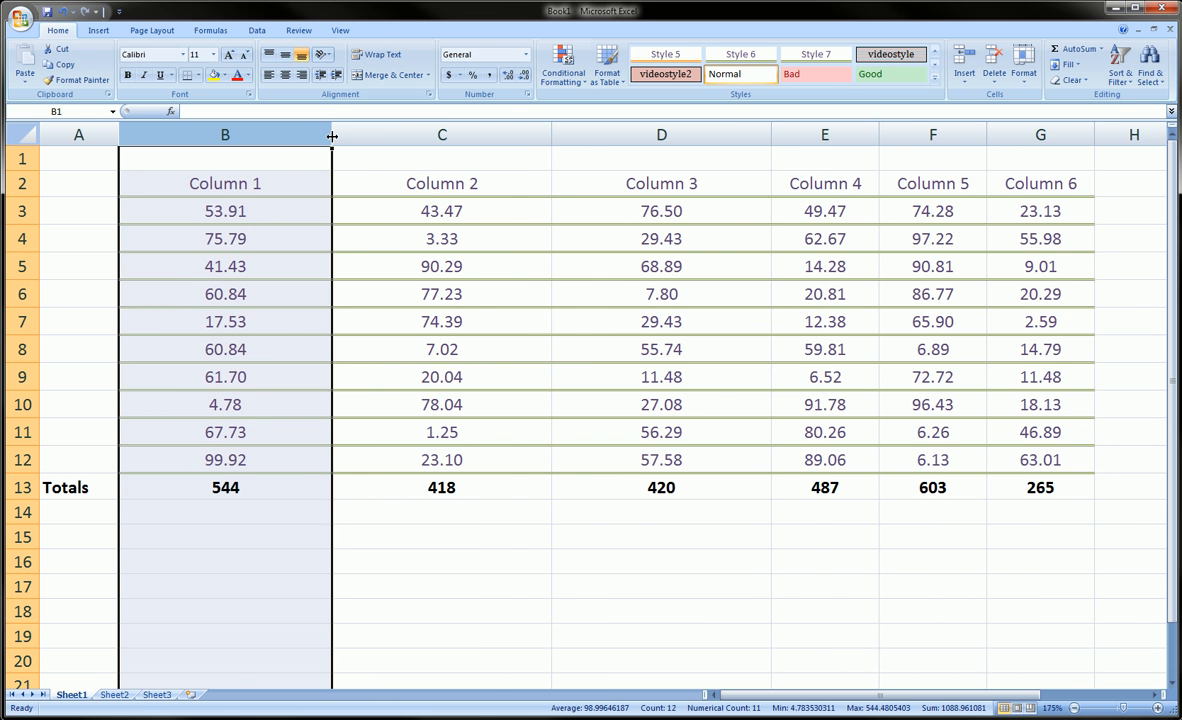
mouse_move(333, 135)
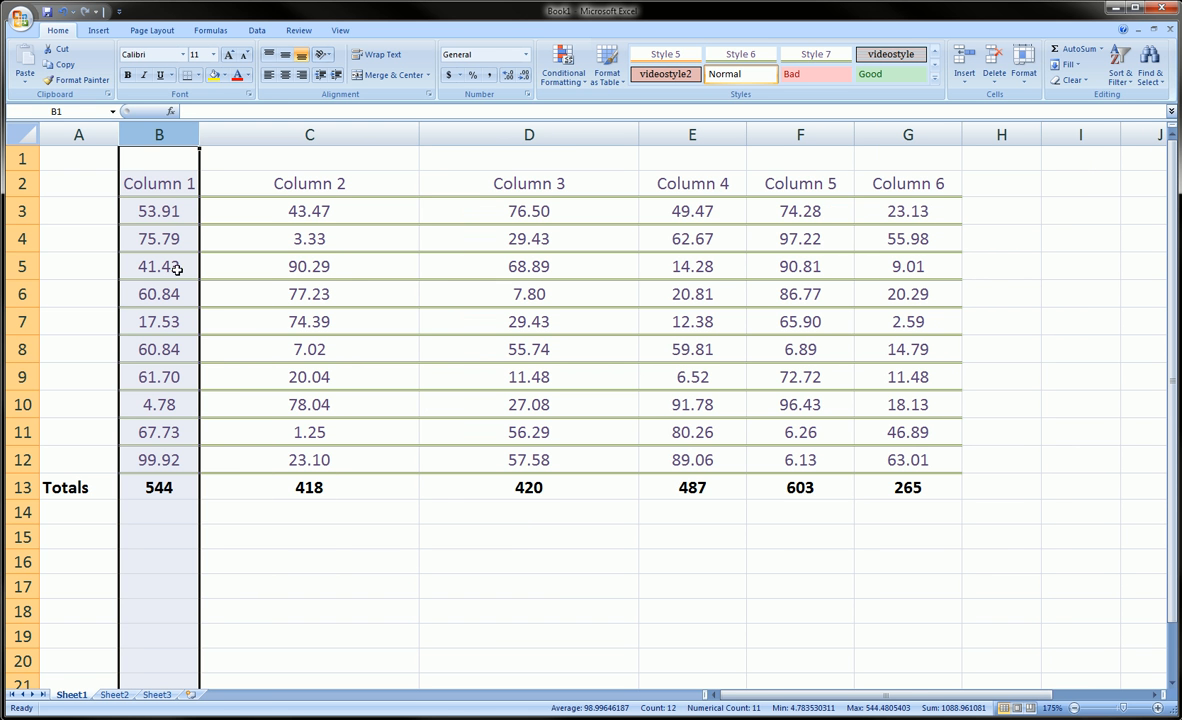
mouse_move(209, 239)
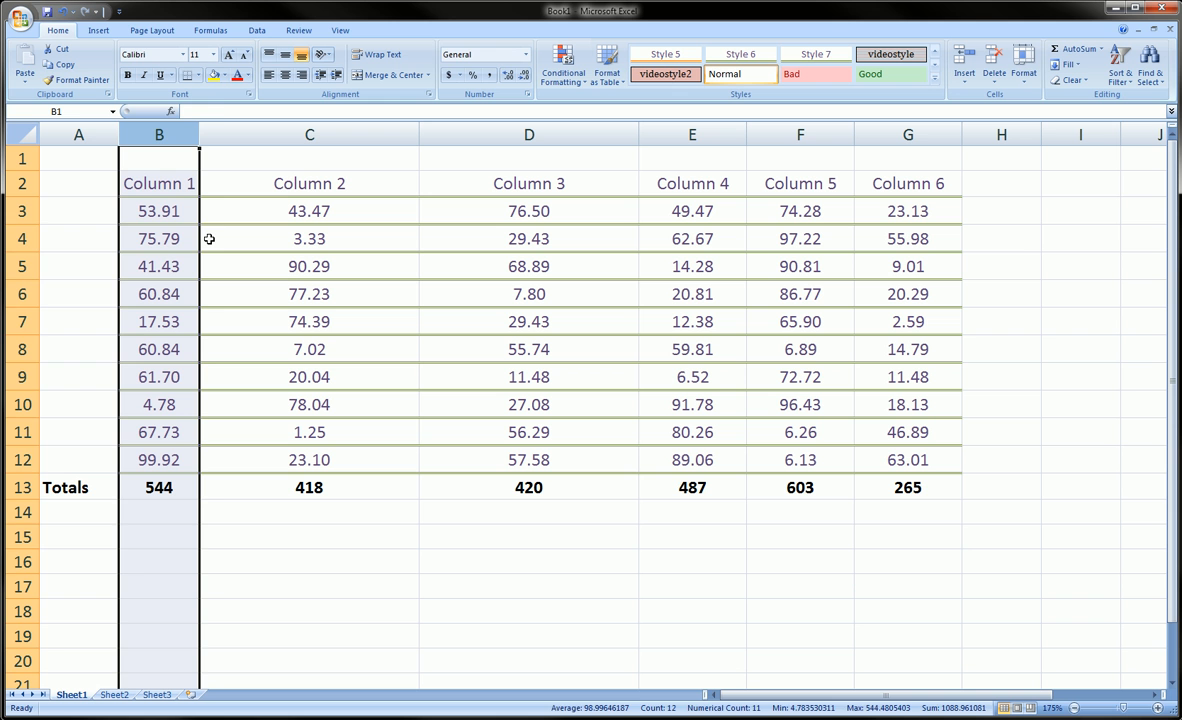
left_click(159, 183)
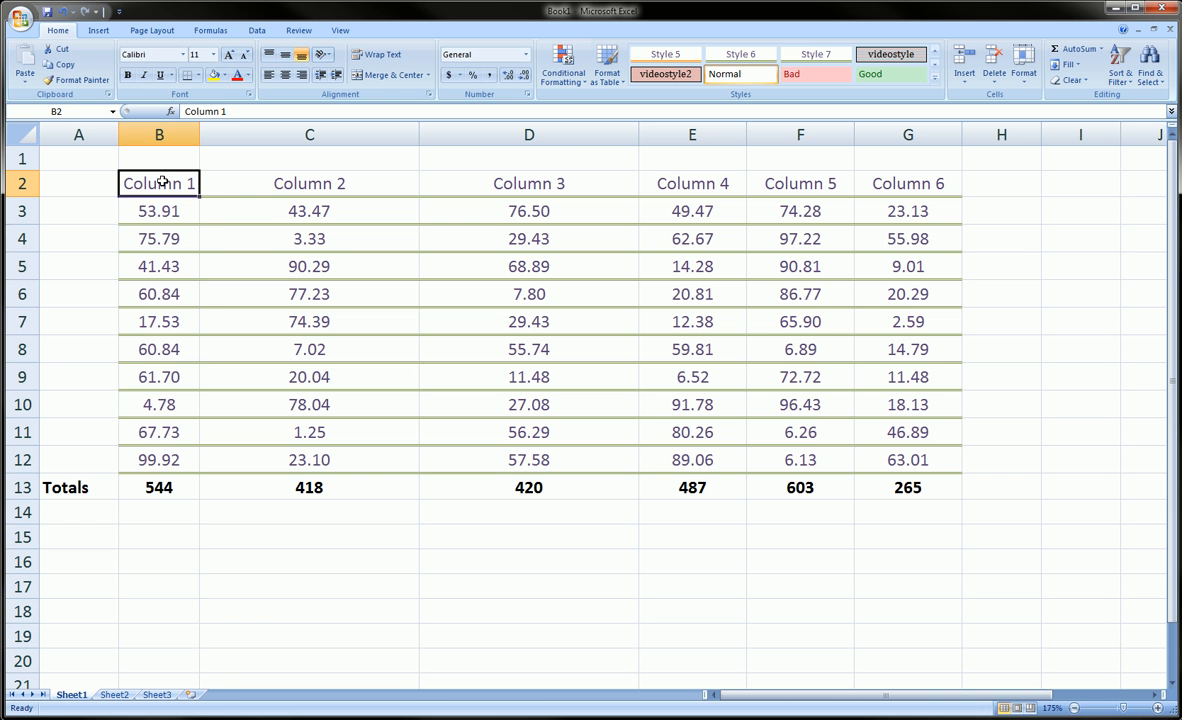
left_click(740, 53)
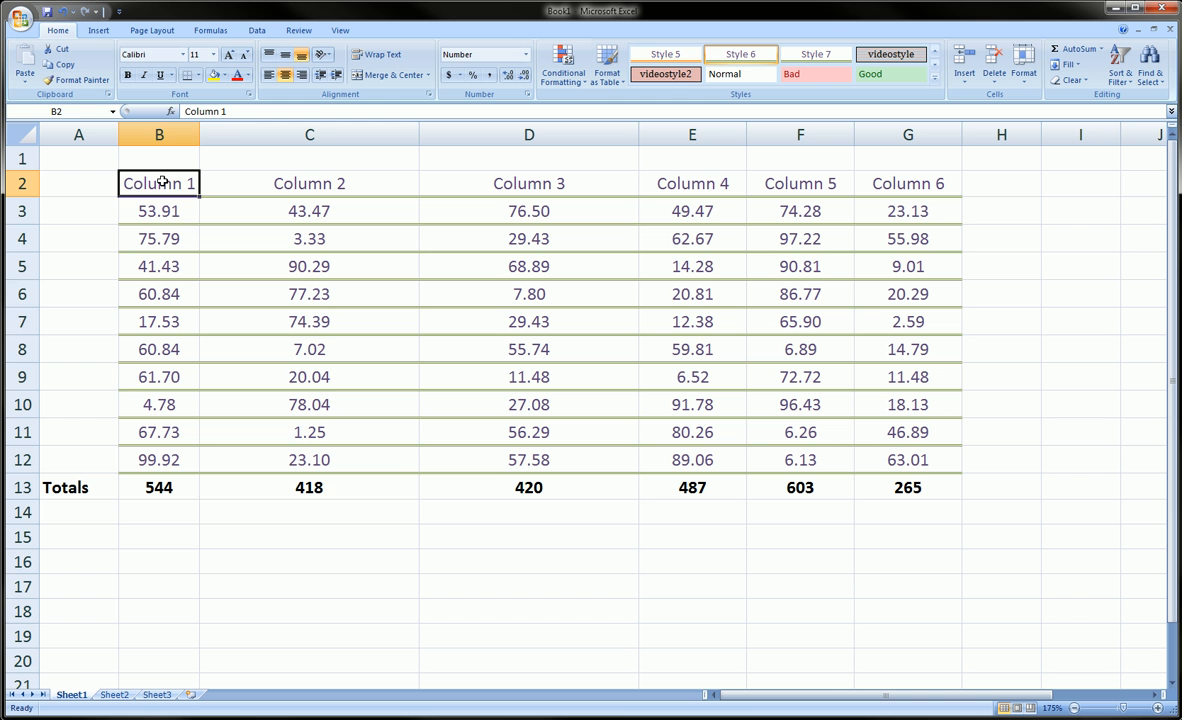
left_click(159, 134)
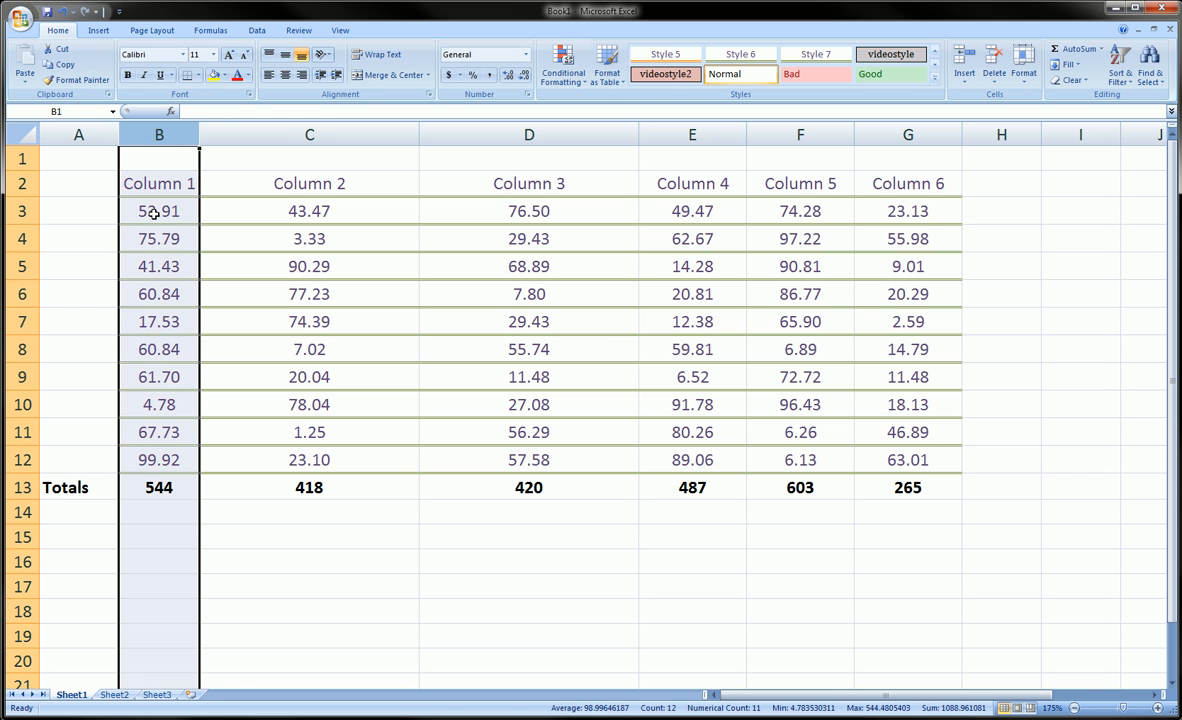
left_click(159, 183)
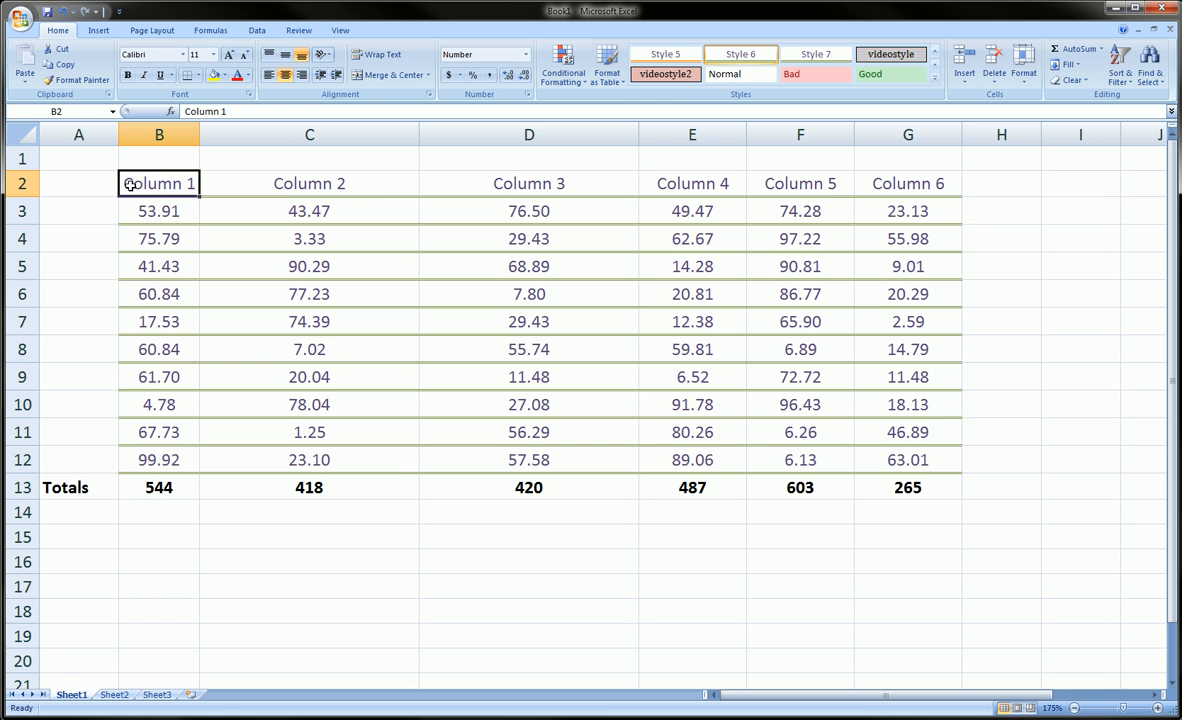
left_click_drag(198, 134, 305, 134)
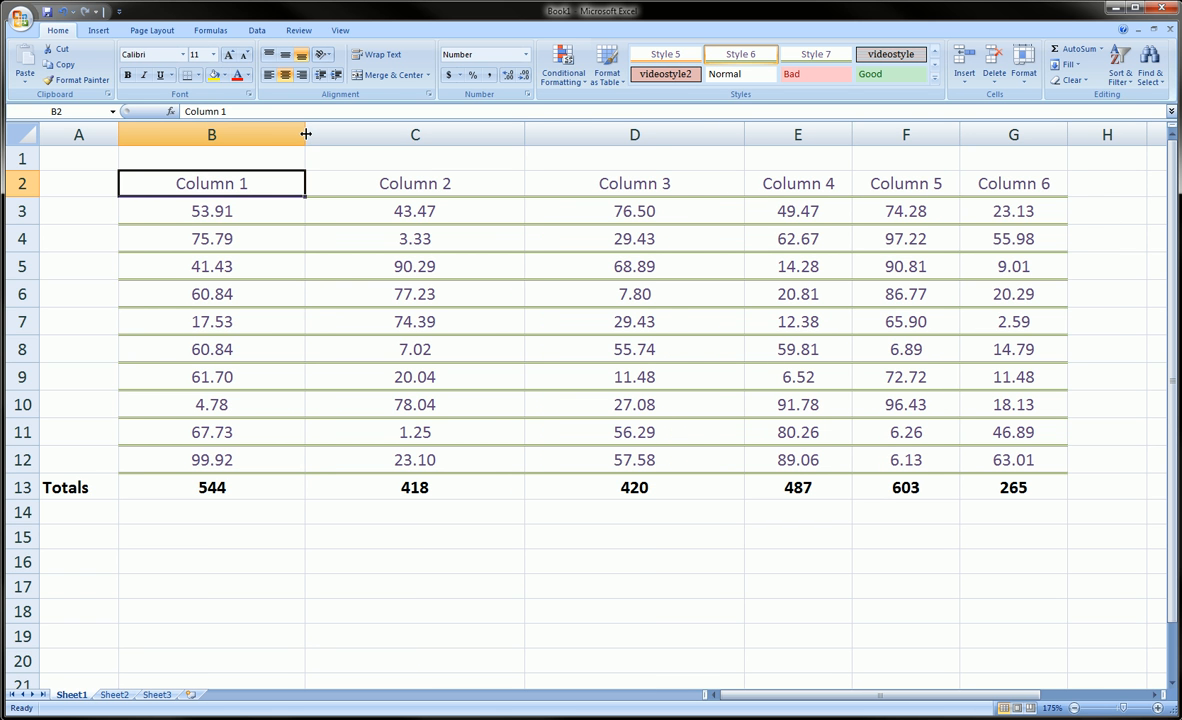
left_click_drag(305, 134, 257, 134)
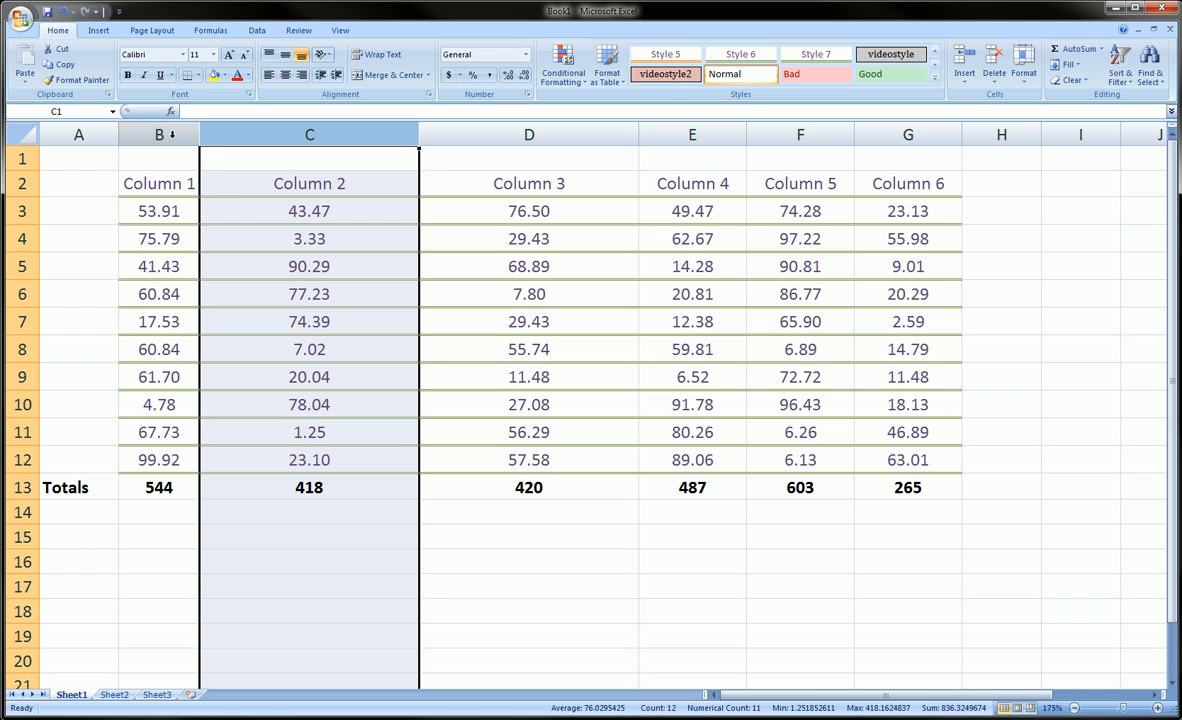
left_click(159, 183)
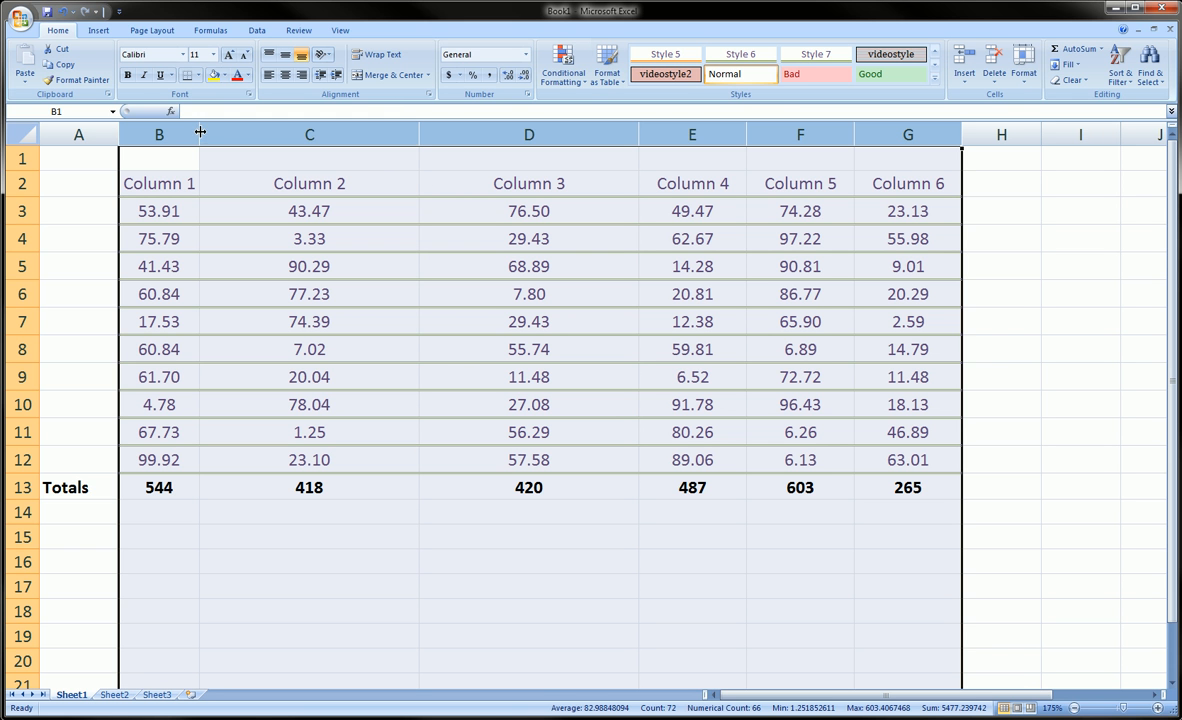
Step: Narrow columns B–G to one compact uniform width, keeping headers and totals readable
left_click(528, 134)
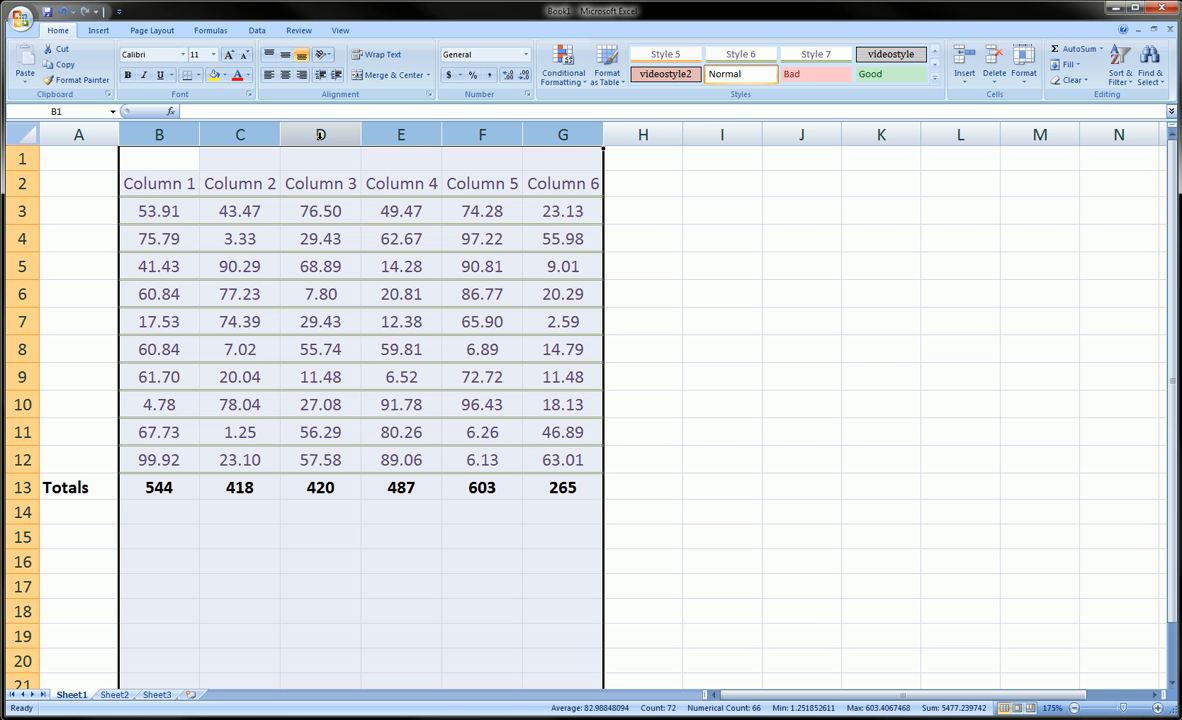
left_click(320, 293)
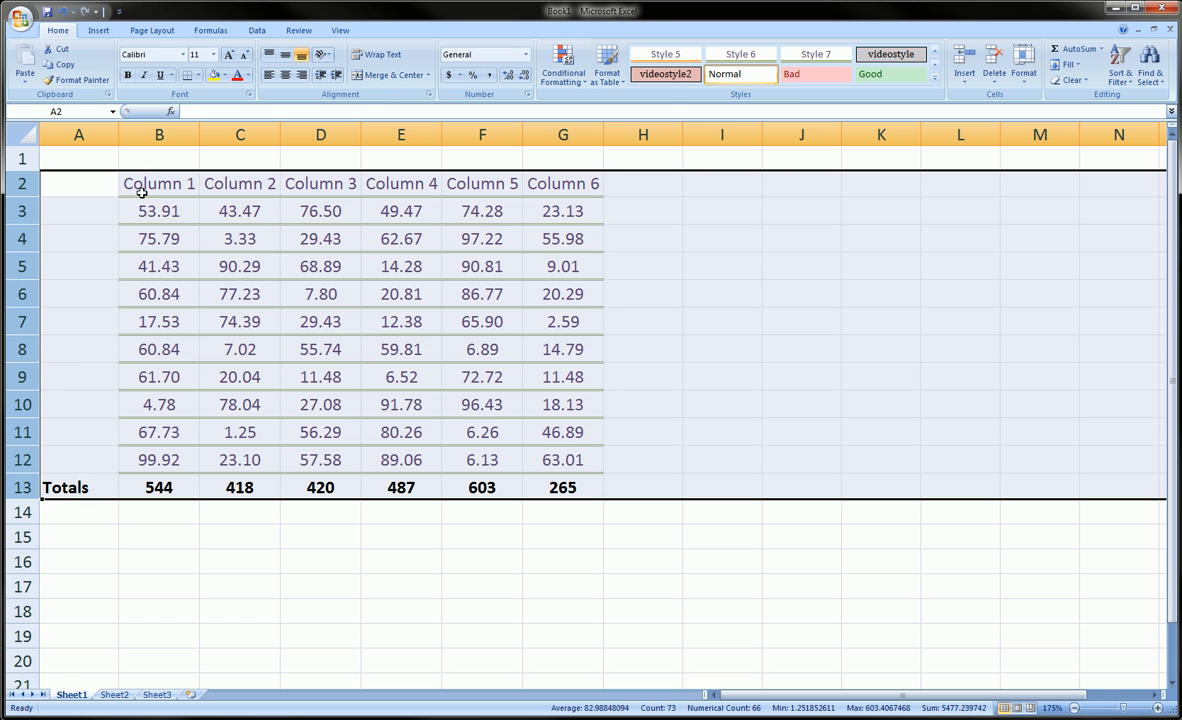
mouse_move(148, 211)
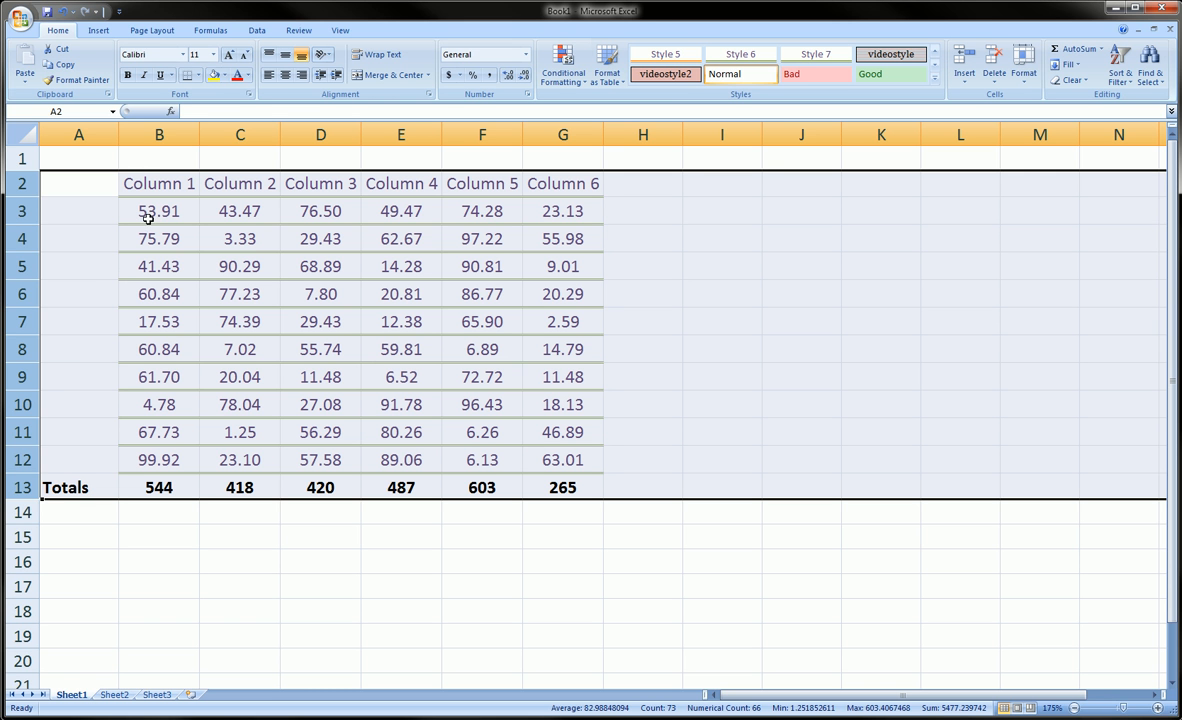
Step: Decrease the font size of header cells B2:G2 (Column 1–6) by one step
left_click_drag(159, 183, 482, 183)
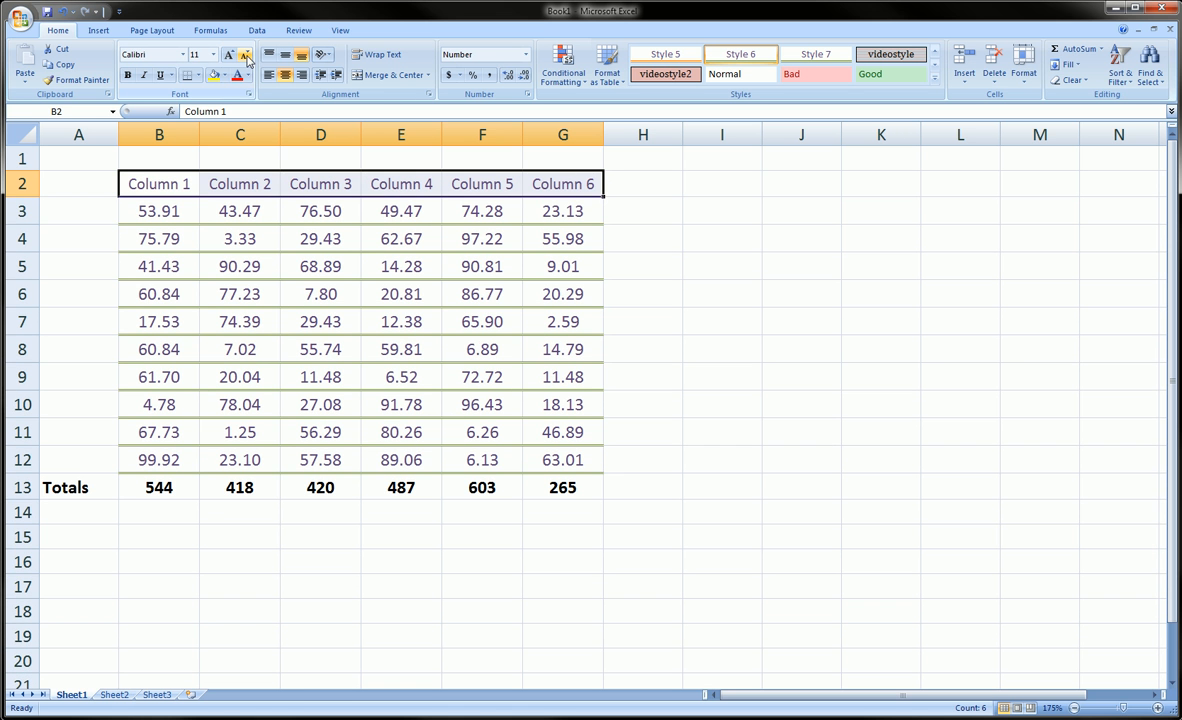
left_click(245, 55)
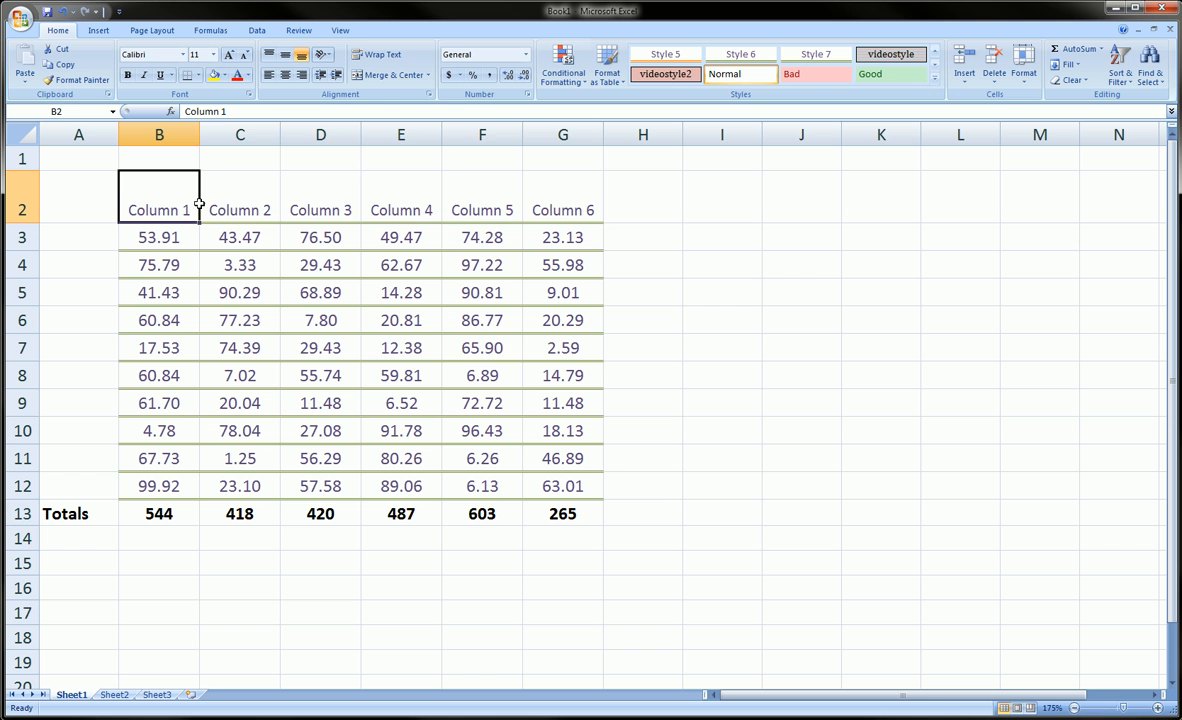
Step: Angle the Column 1–6 headers counterclockwise in the taller header row 2
left_click(322, 54)
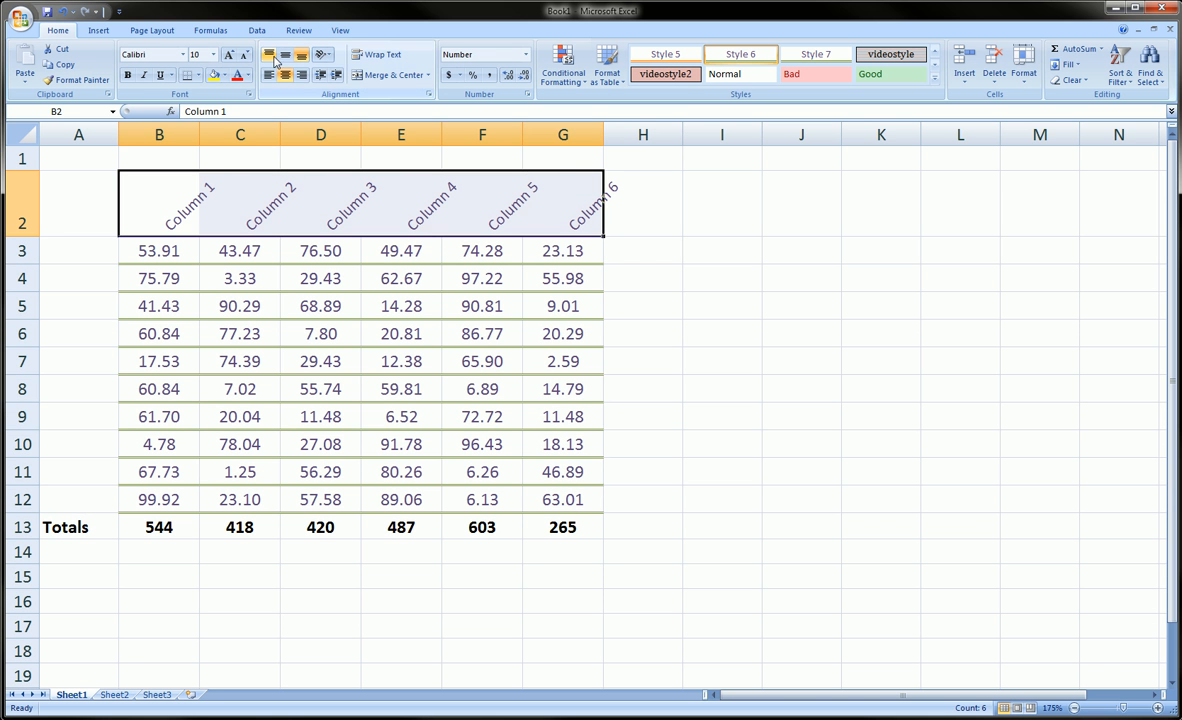
left_click(268, 75)
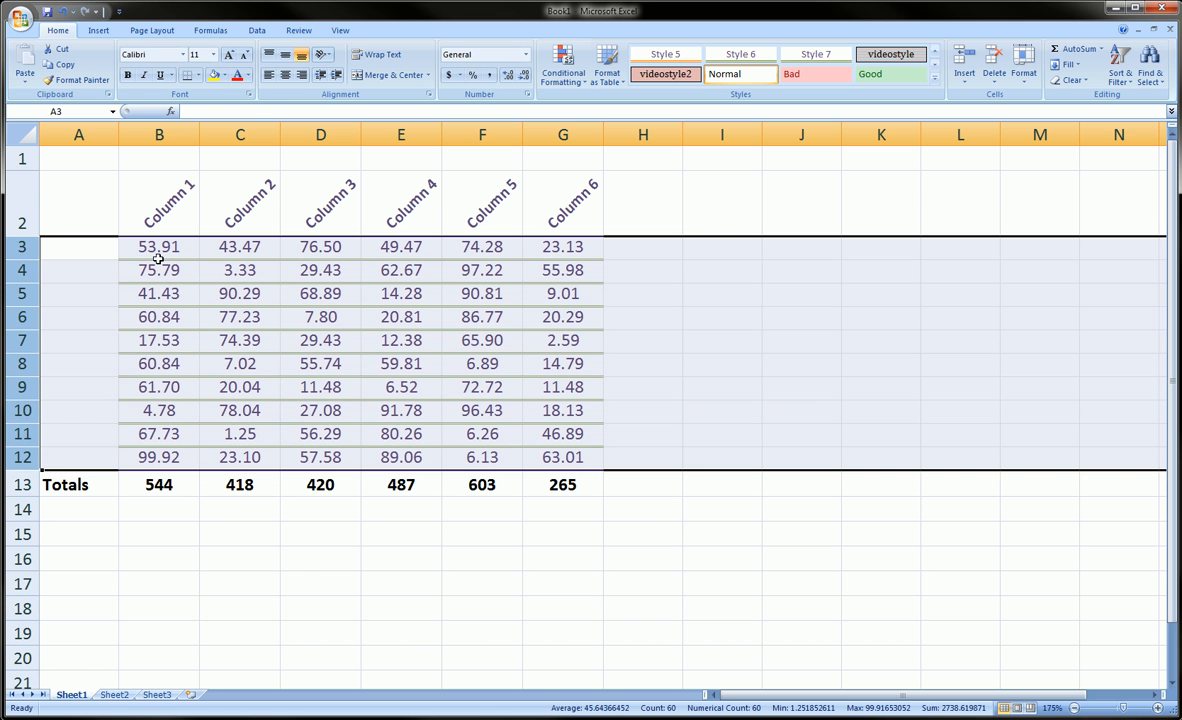
Step: Set rows 3–12 to one uniform compact height beneath the angled headers
left_click_drag(159, 246, 562, 457)
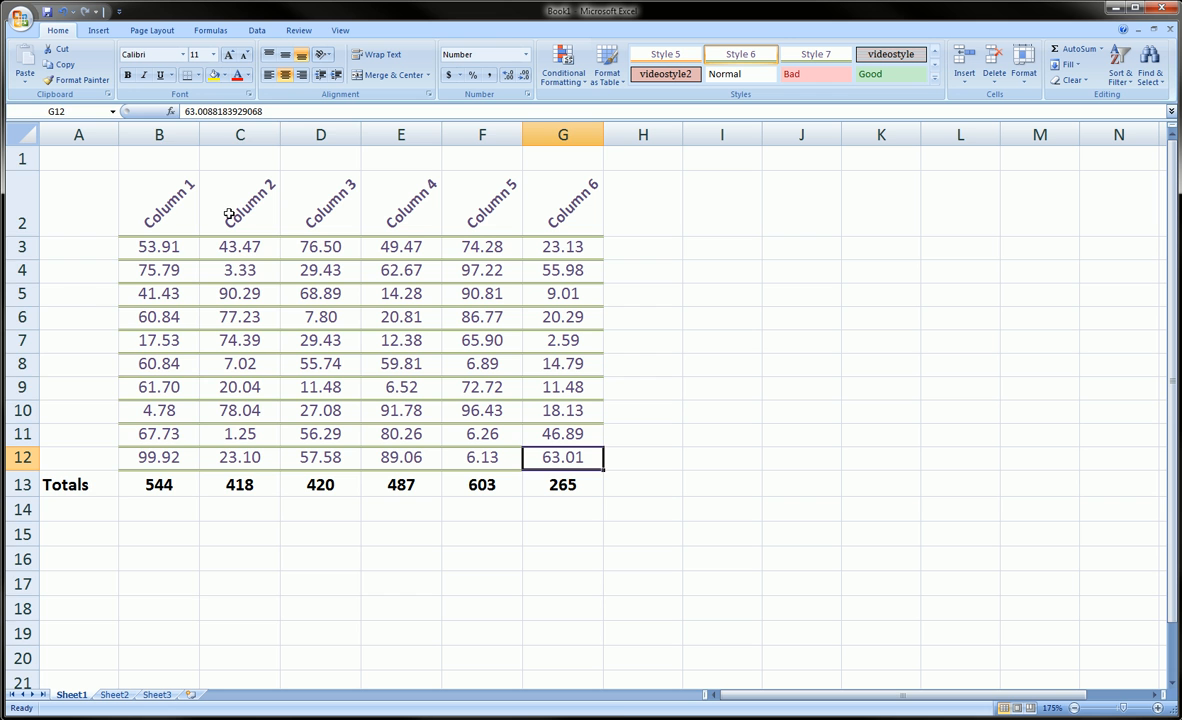
Step: Widen columns B–G equally by a small amount to give the angled headers more room
left_click(400, 134)
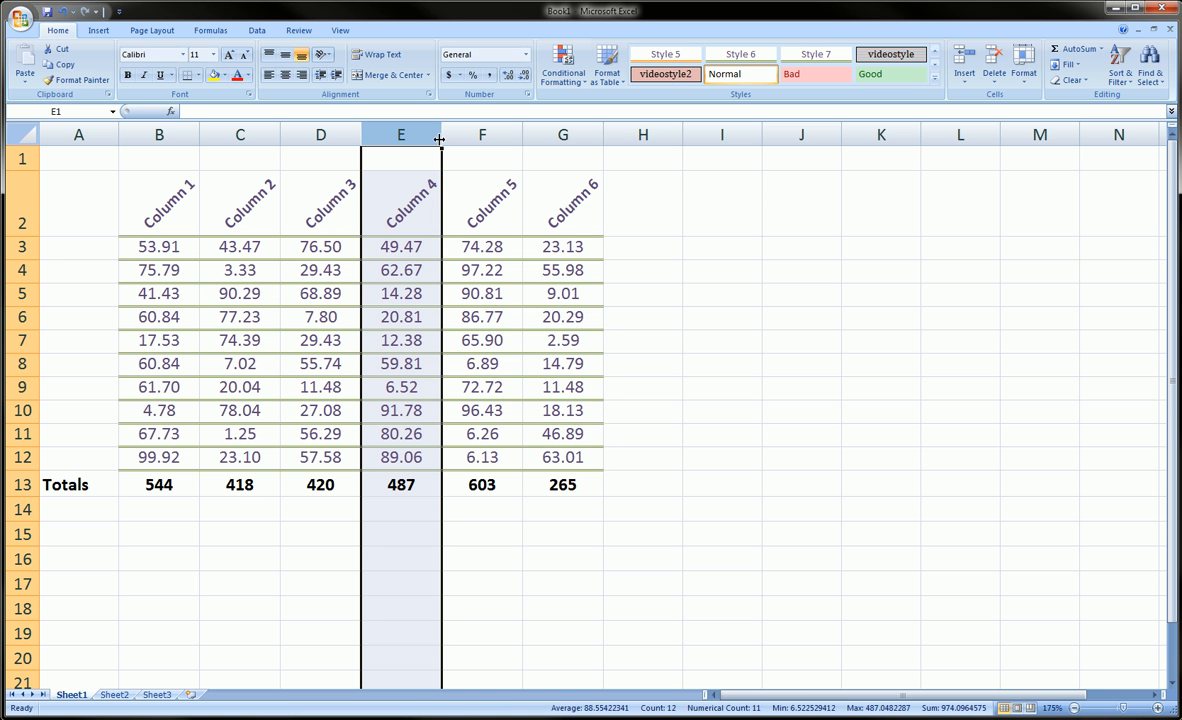
mouse_move(199, 137)
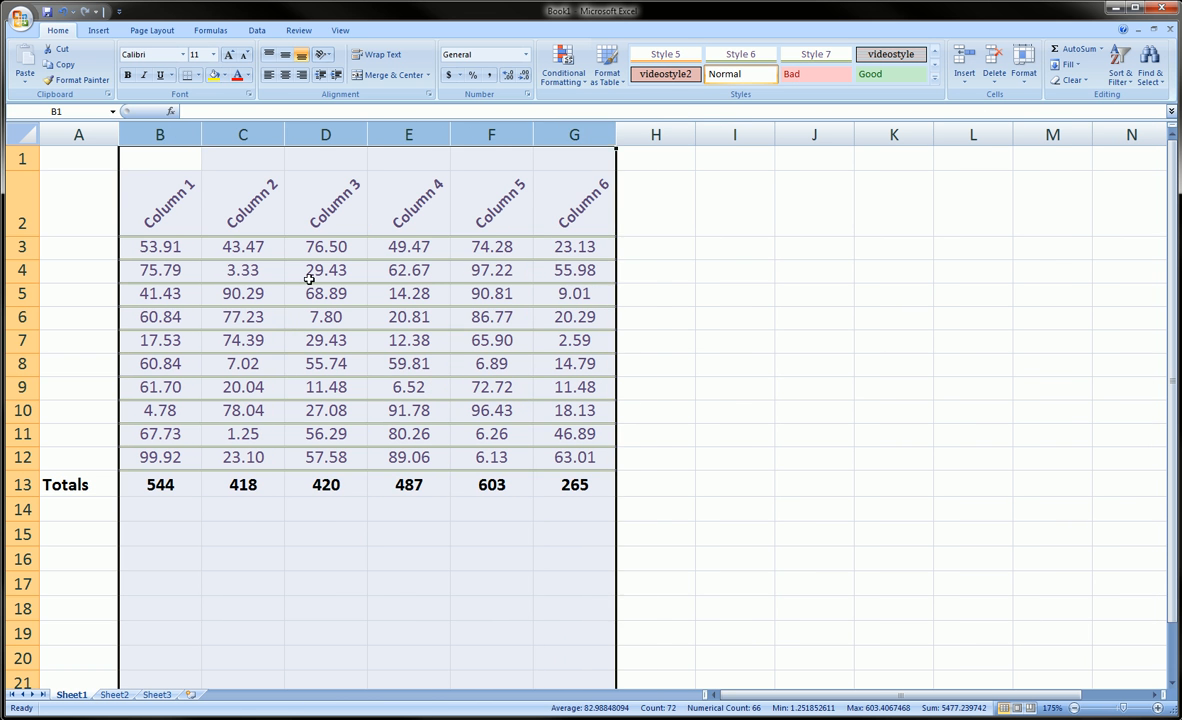
left_click(325, 270)
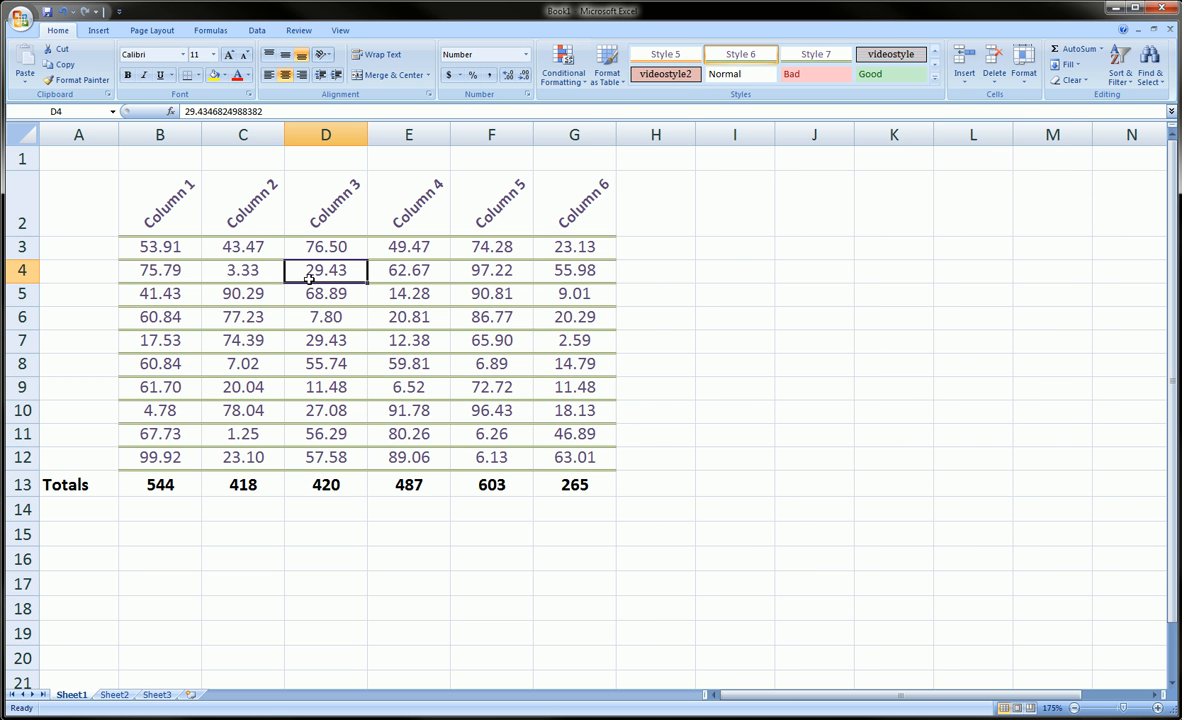